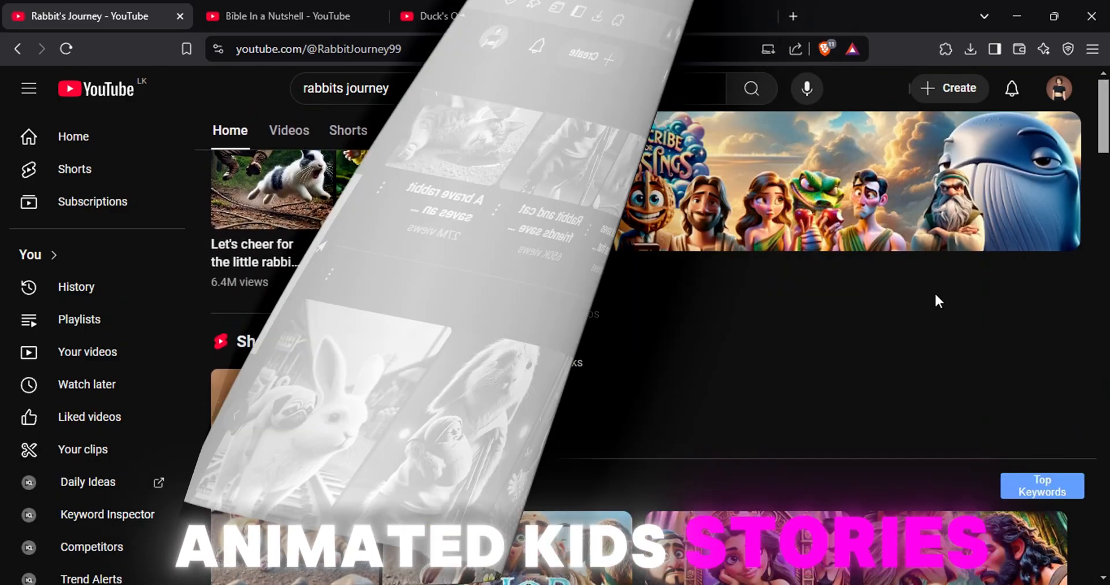
- Browse the Bible In a Nutshell and Duck's Quest channel tabs, scrolling the Shorts grid
left_click(283, 15)
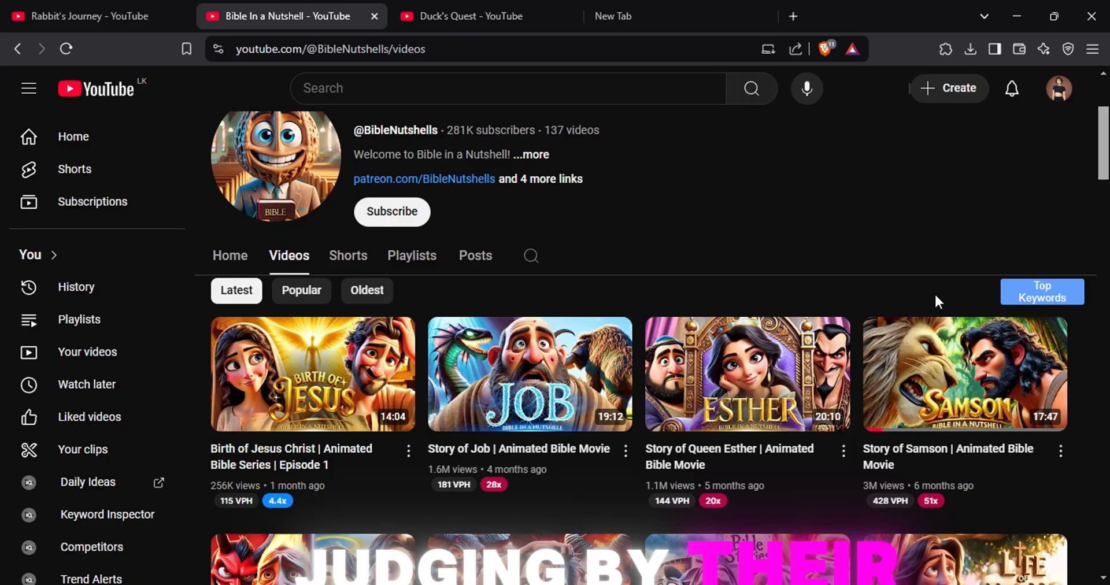
left_click(467, 15)
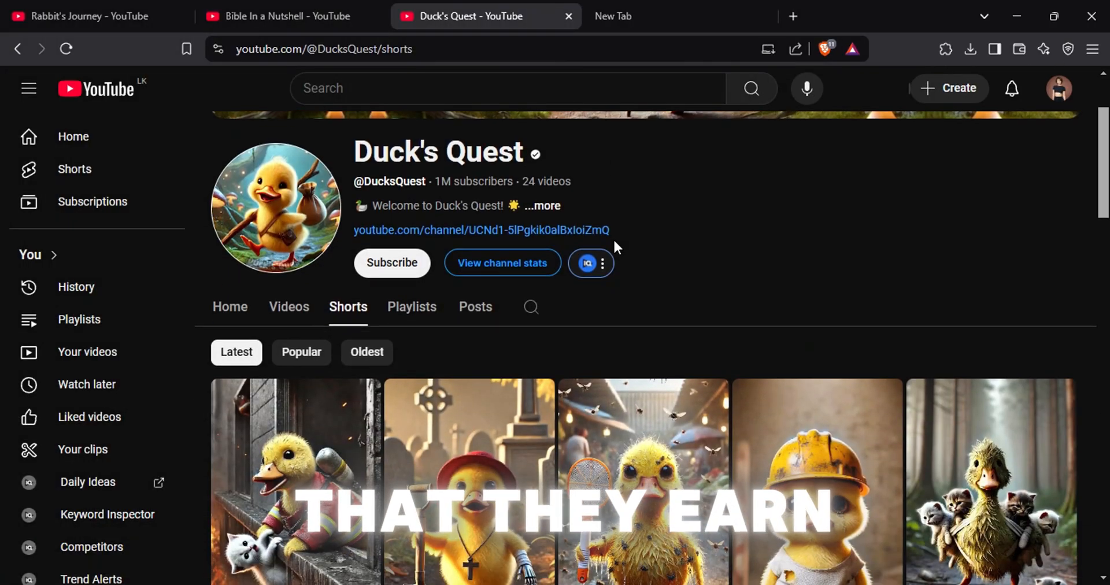
scroll("down", 3)
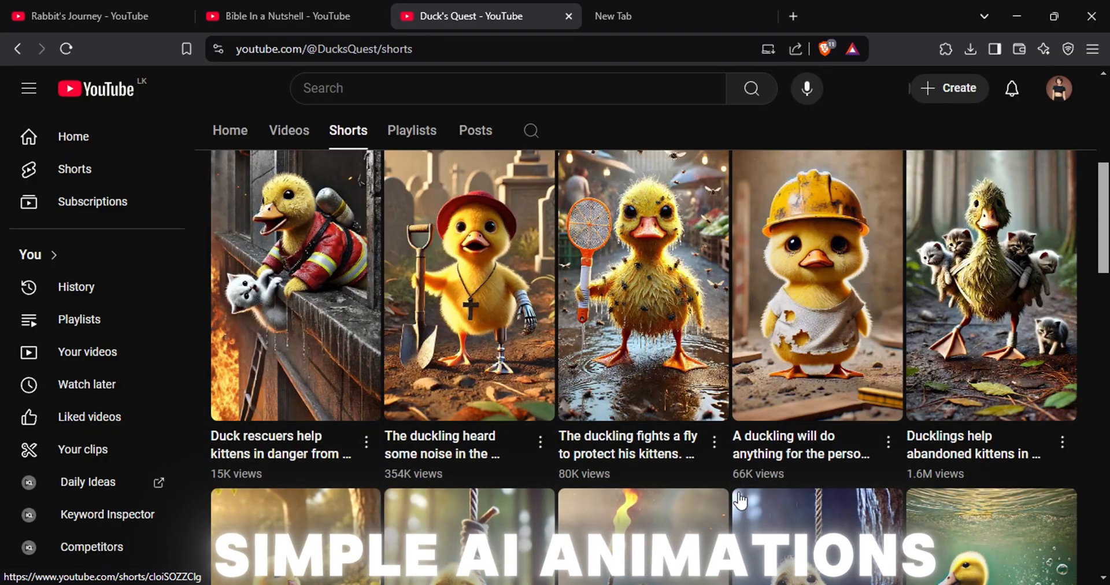
left_click(290, 15)
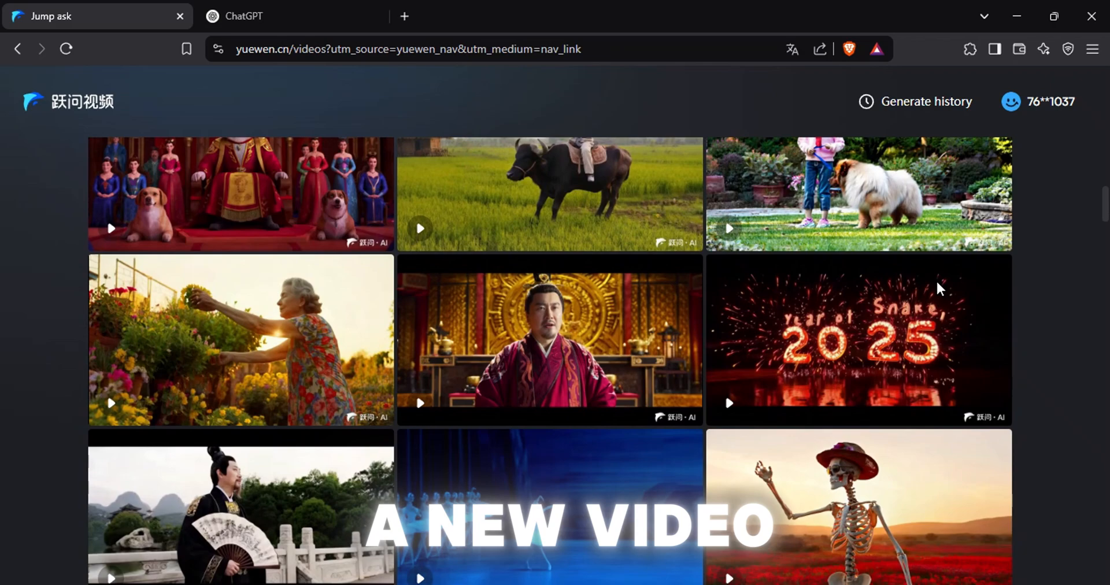
scroll("down", 3)
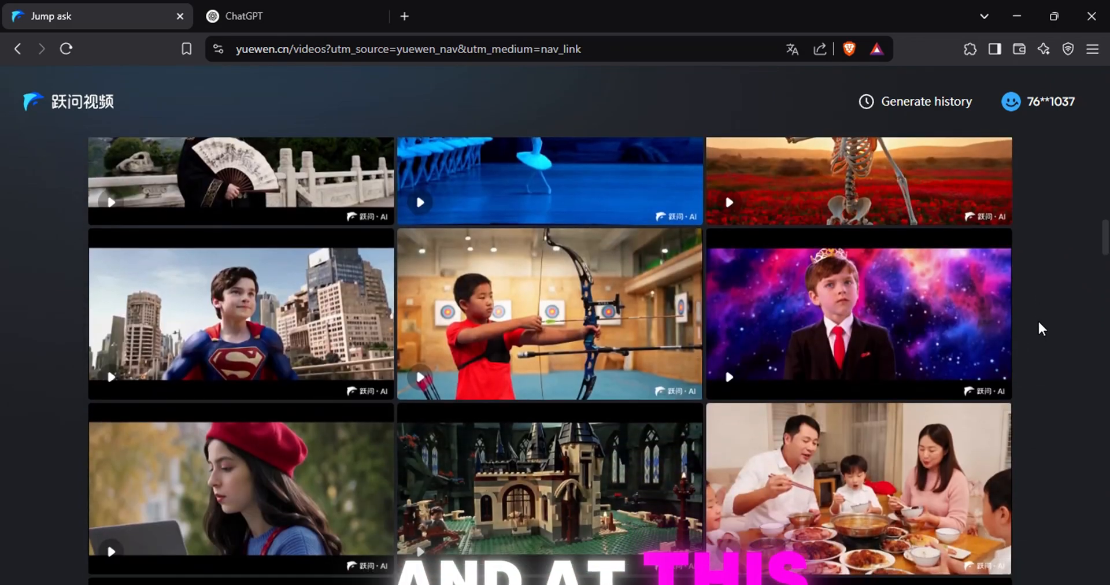
scroll("down", 3)
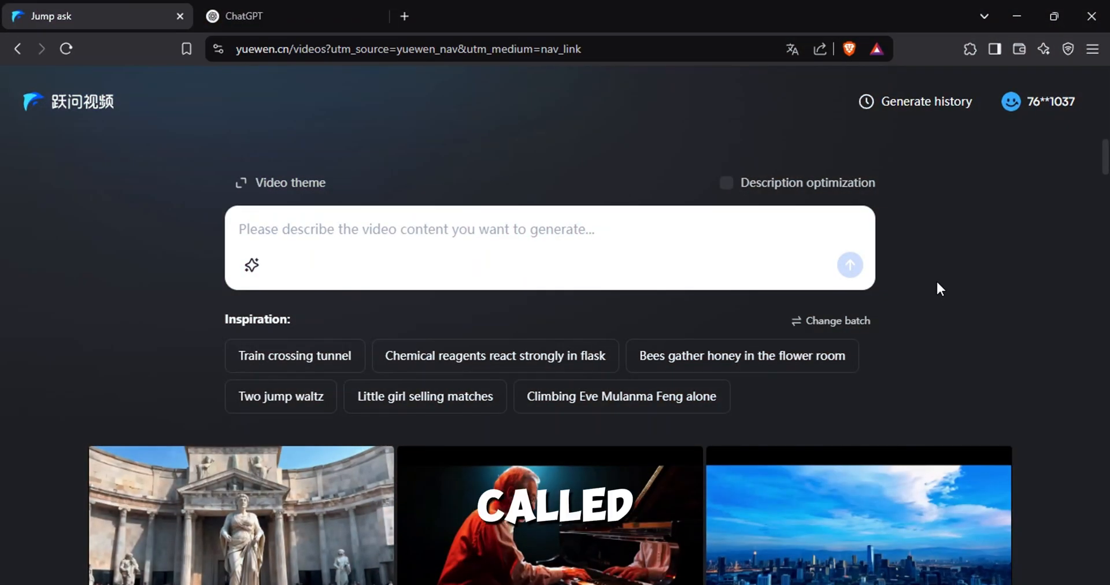
scroll("down", 3)
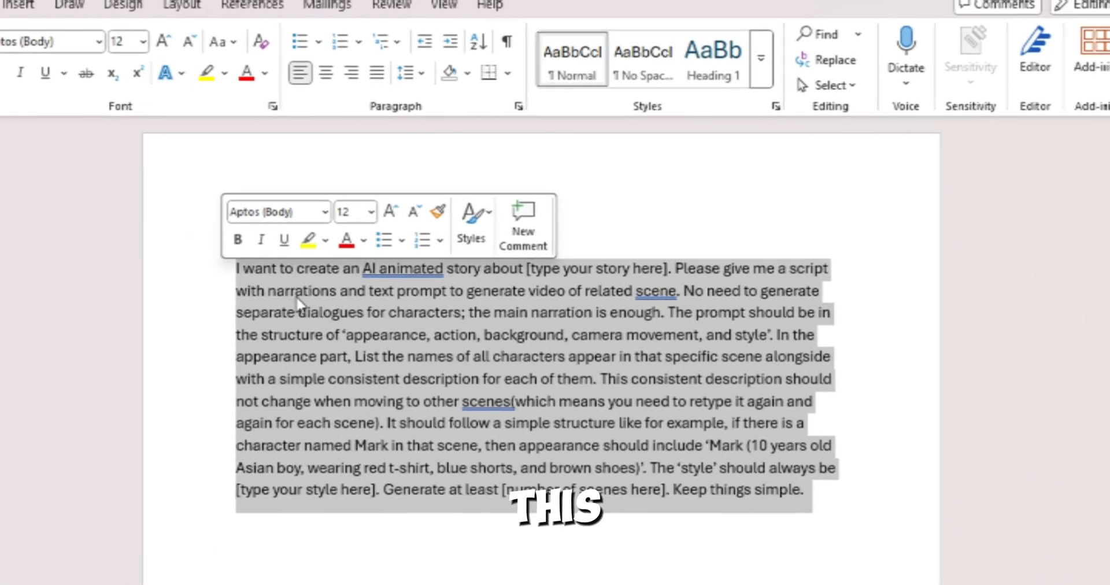
right_click(297, 303)
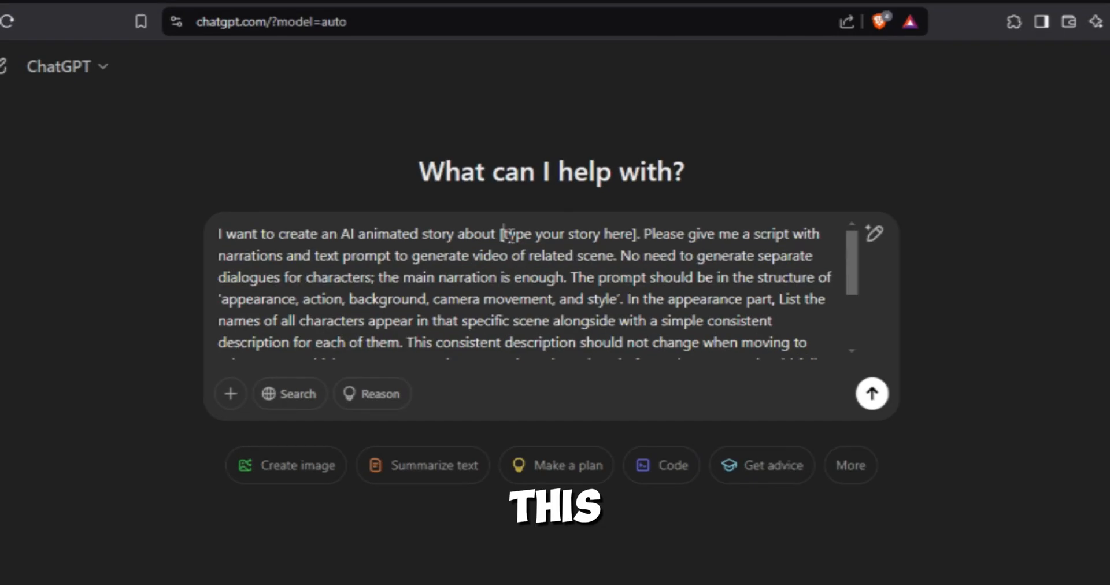
- Replace the placeholders with 'Emili and lee going o...' and '3D pixar' style and send the prompt
double_click(564, 233)
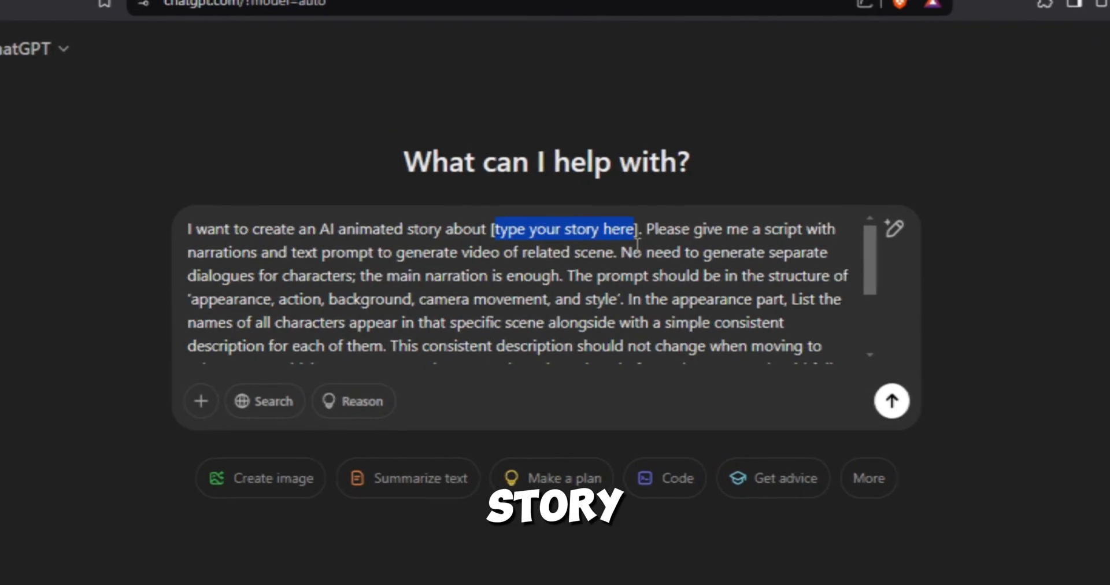
type("Emili and")
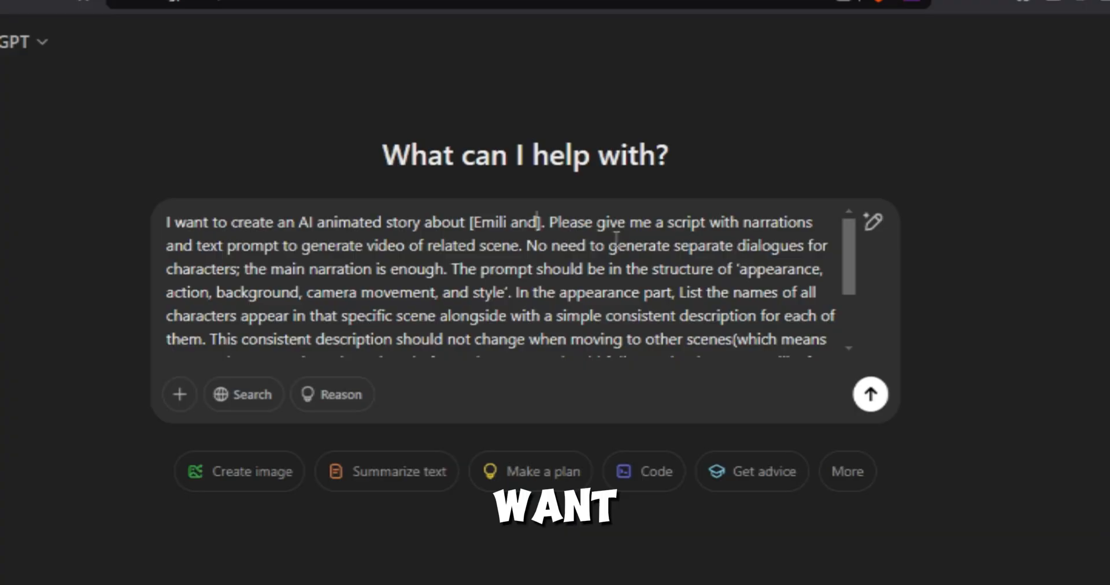
type("lee going on a night adventure")
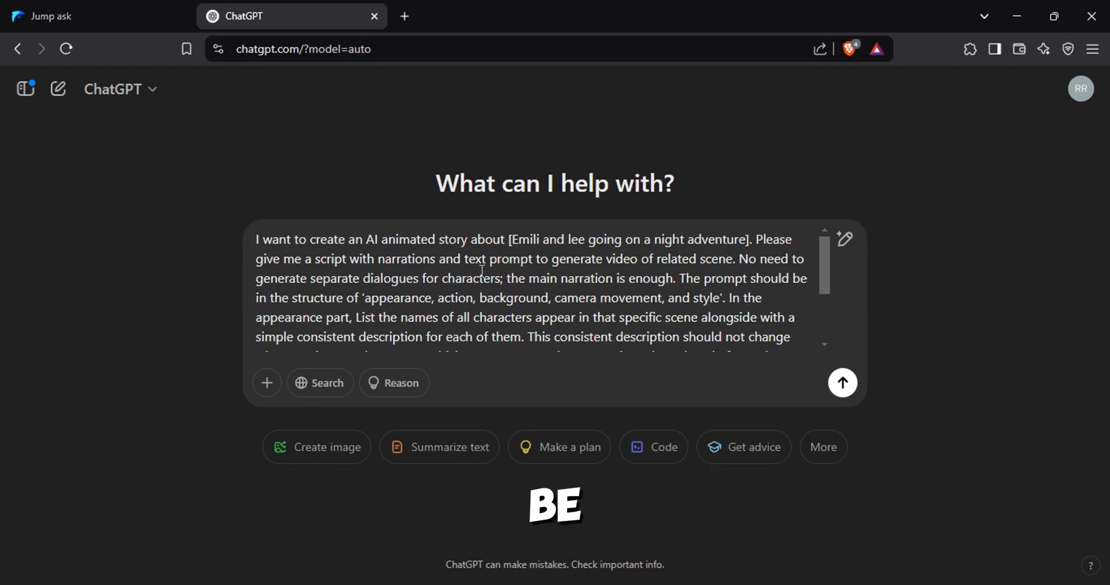
scroll("down", 3)
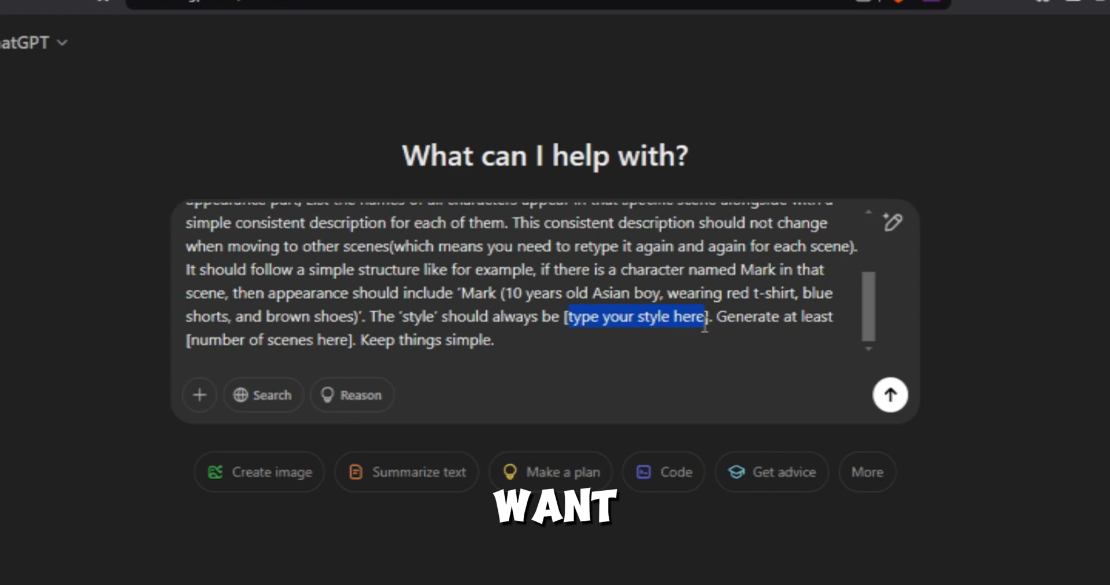
type("3D pixar animation")
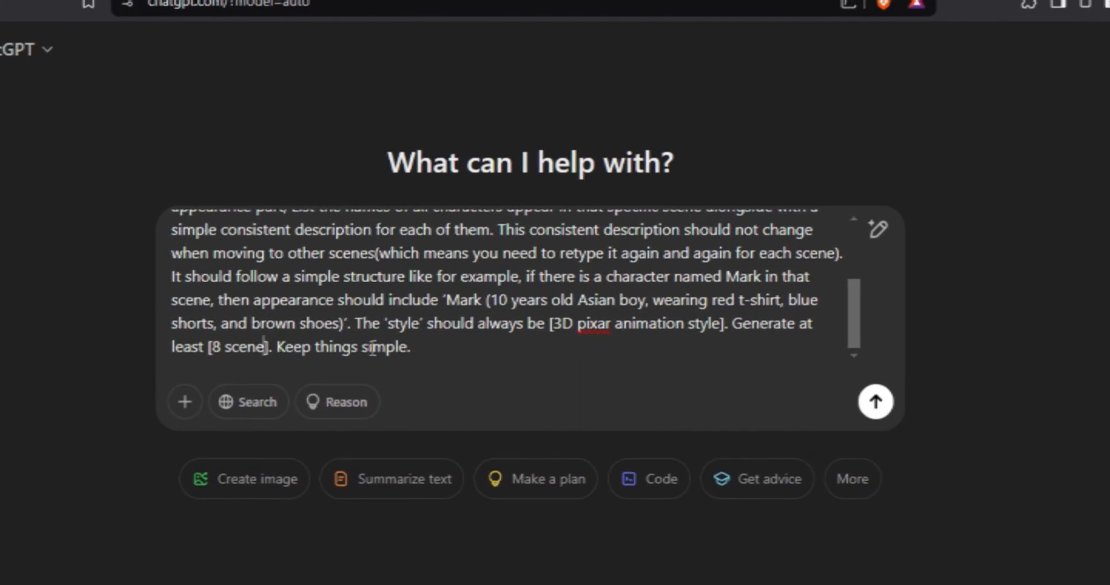
left_click(875, 401)
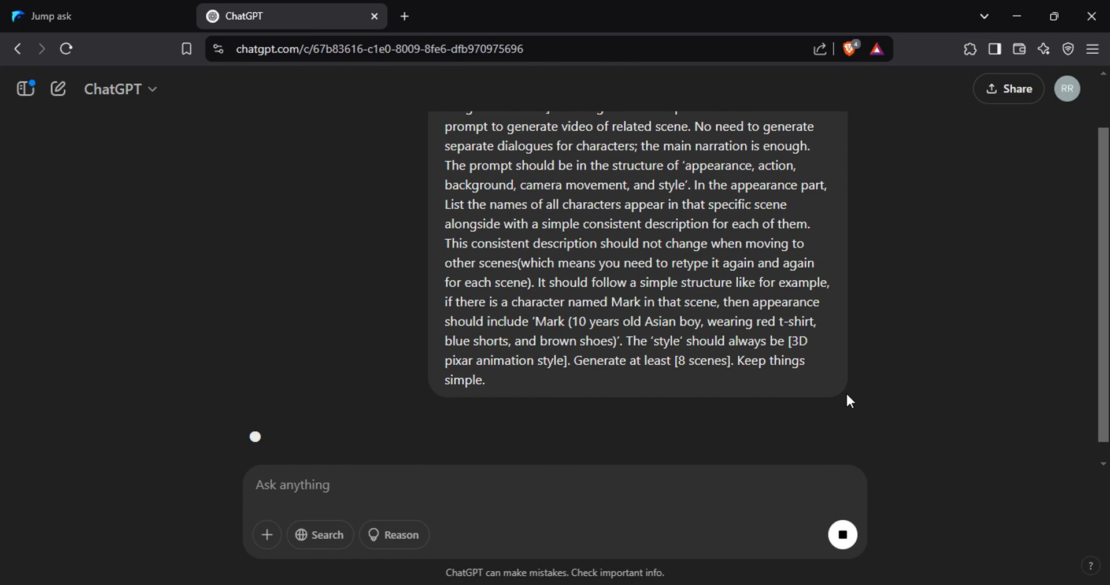
- Scroll the reply to Scene 1 and select its prompt from Appearance through Style to copy
scroll("down", 3)
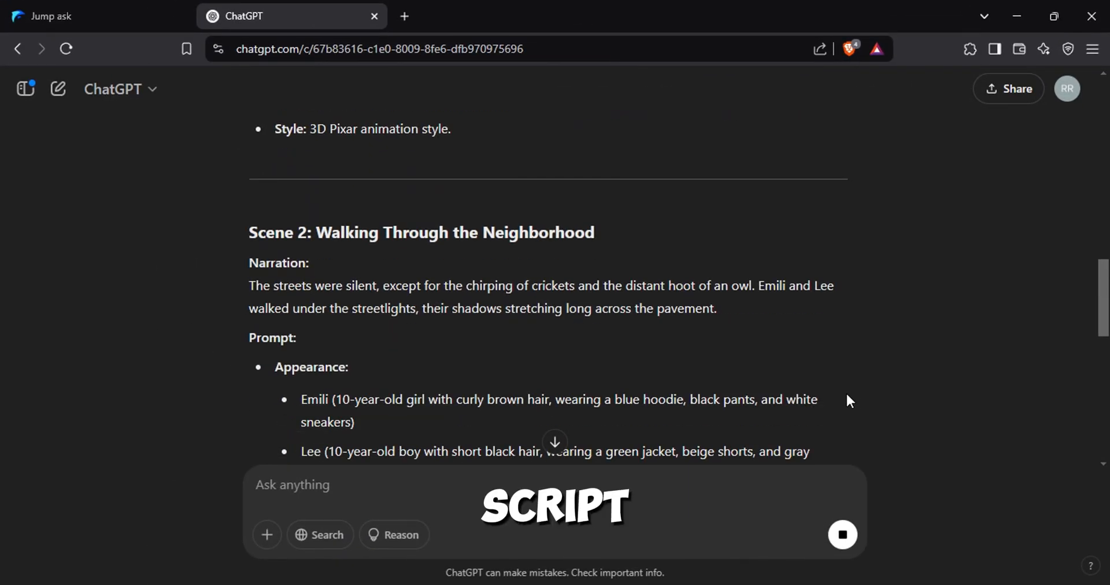
scroll("down", 3)
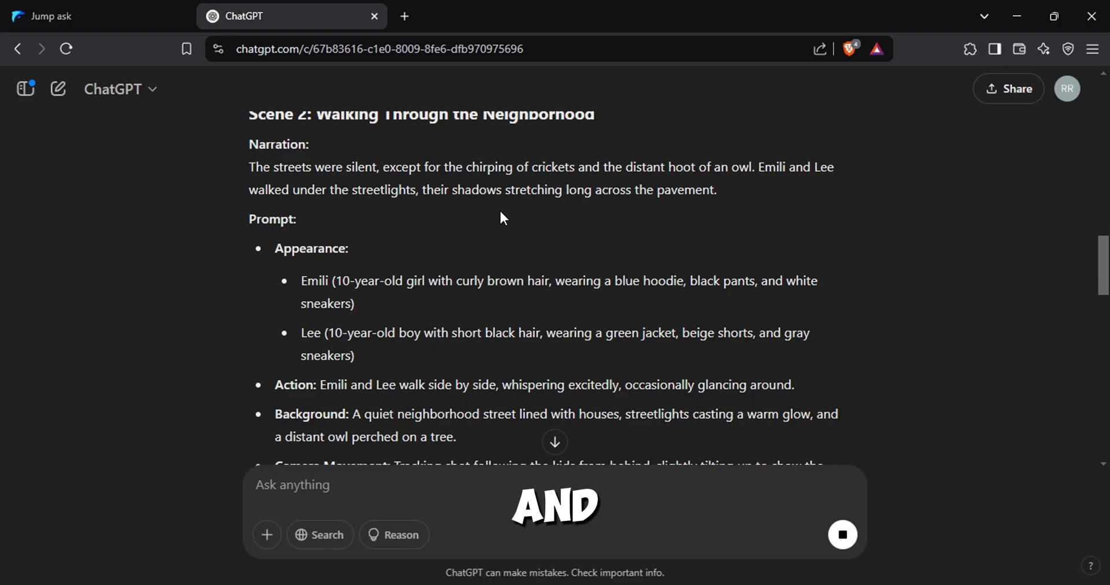
scroll("down", 3)
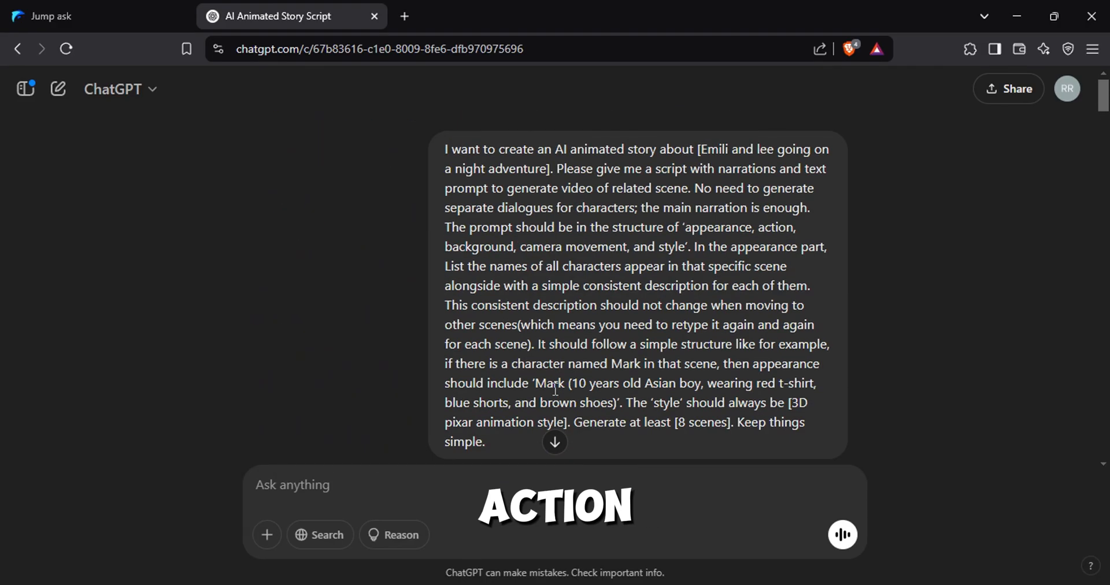
scroll("down", 3)
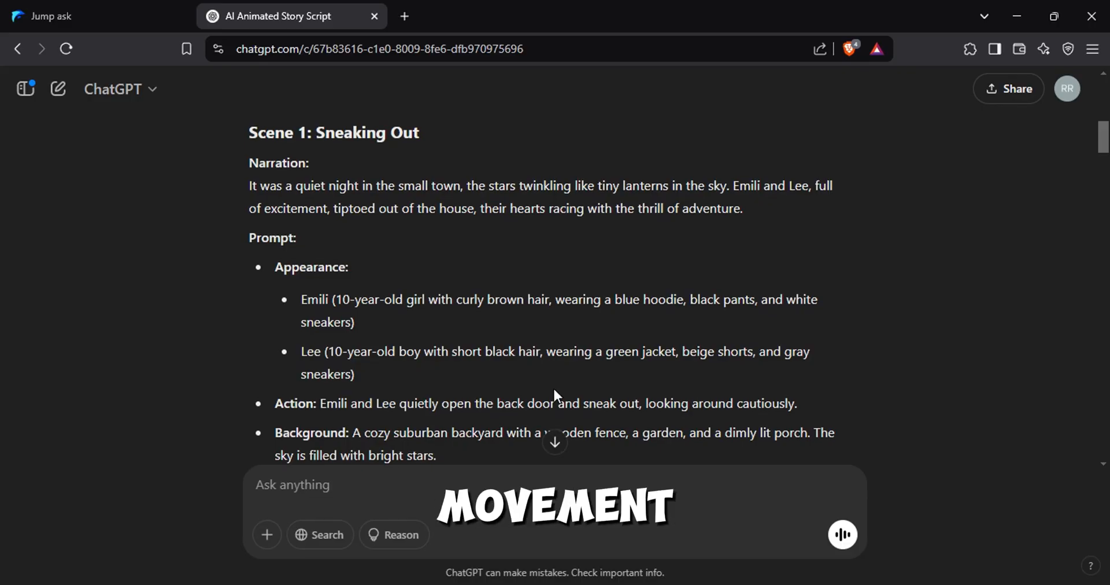
scroll("down", 3)
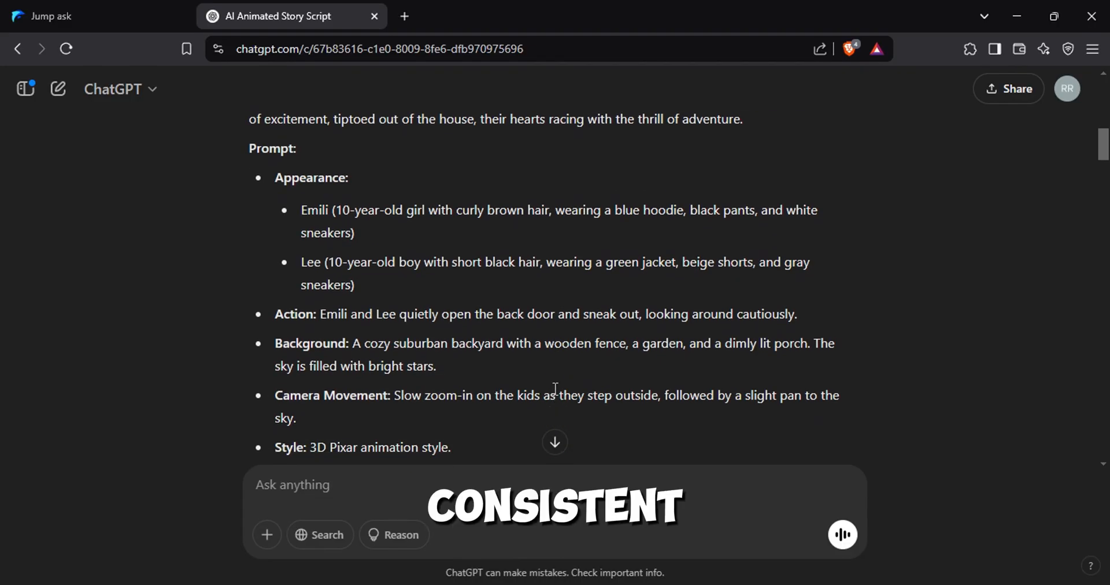
scroll("down", 3)
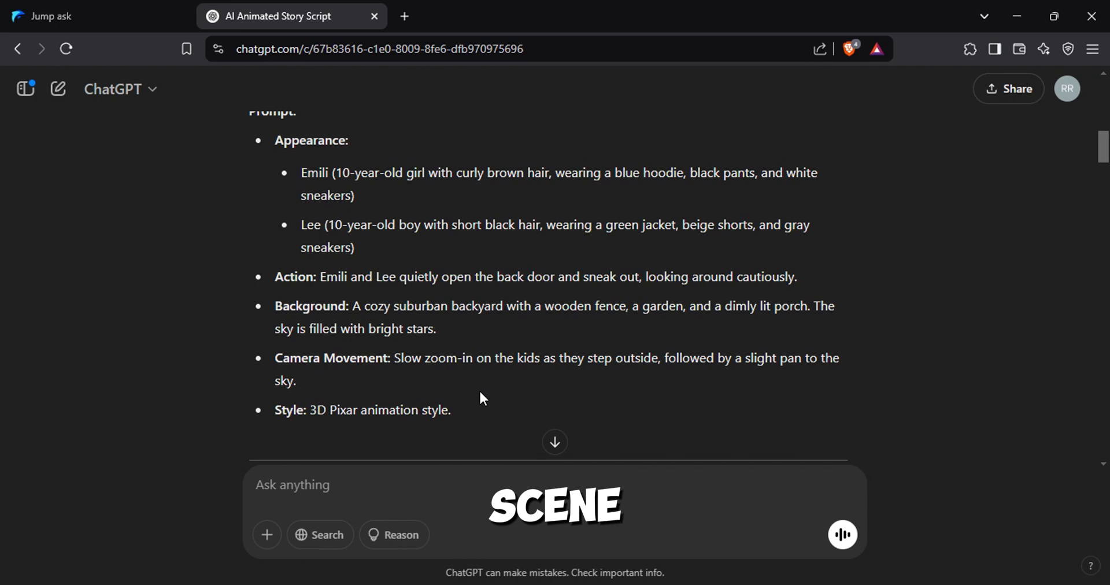
left_click_drag(275, 140, 450, 409)
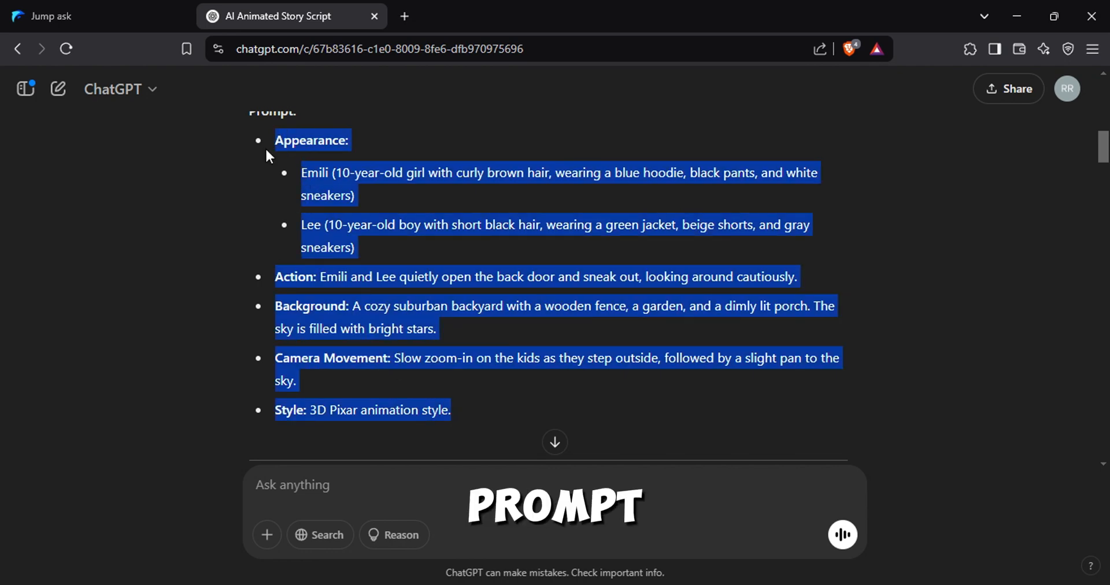
left_click(53, 16)
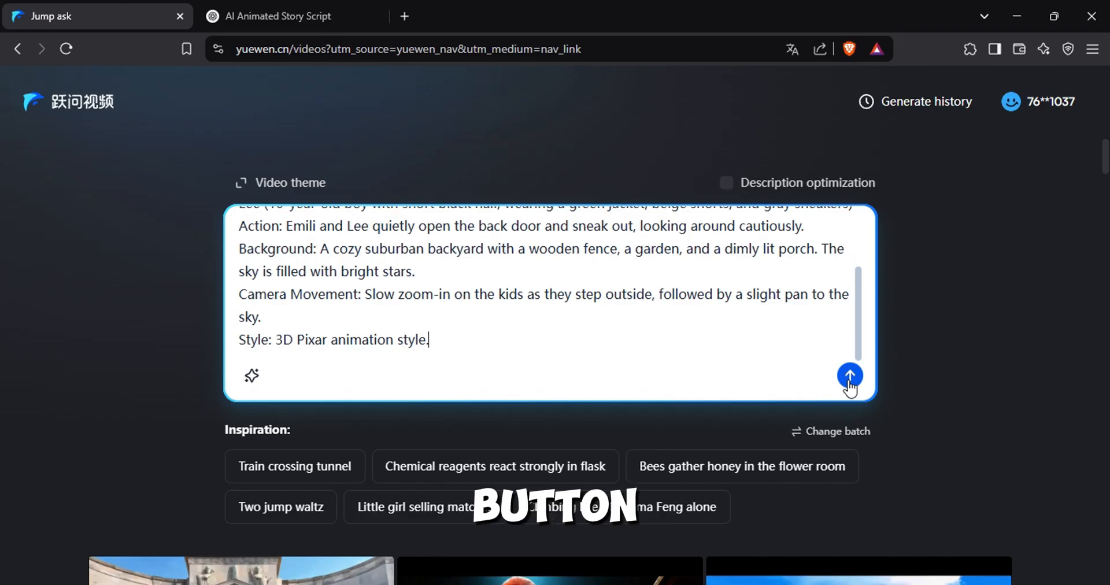
- Send the pasted Scene 1 prompt to start generating the sneaking-out clip
left_click(848, 375)
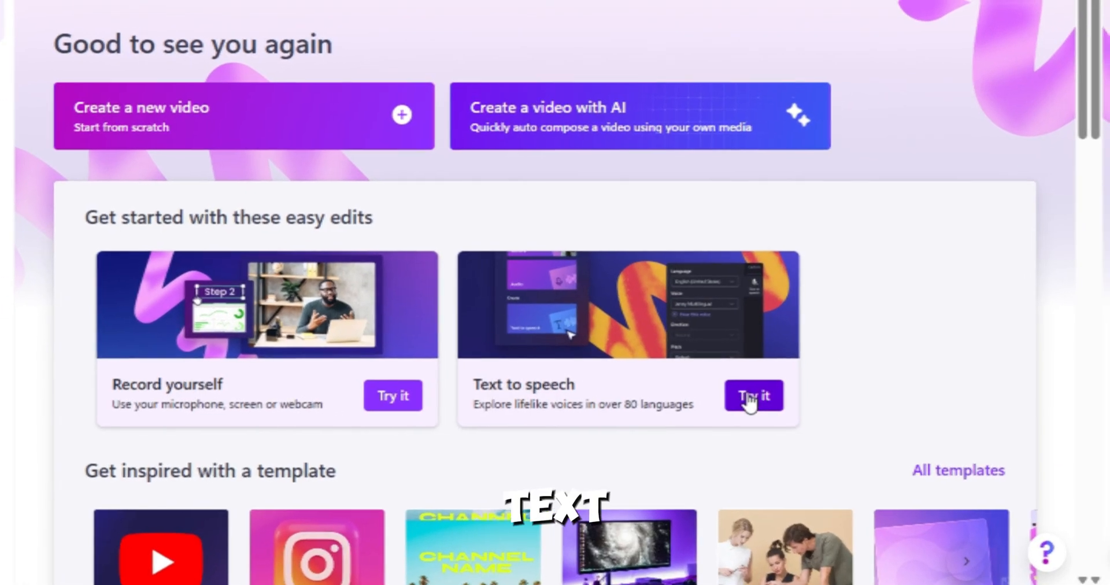
- Paste the full narration into Text to speech, save it as a voiceover clip and play it back
left_click(752, 395)
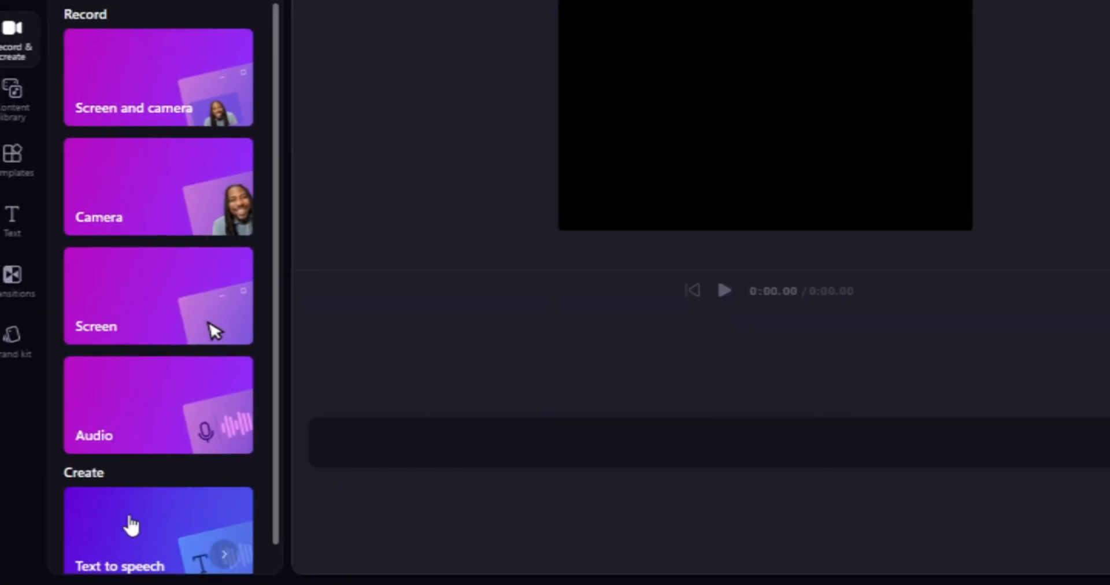
left_click(131, 524)
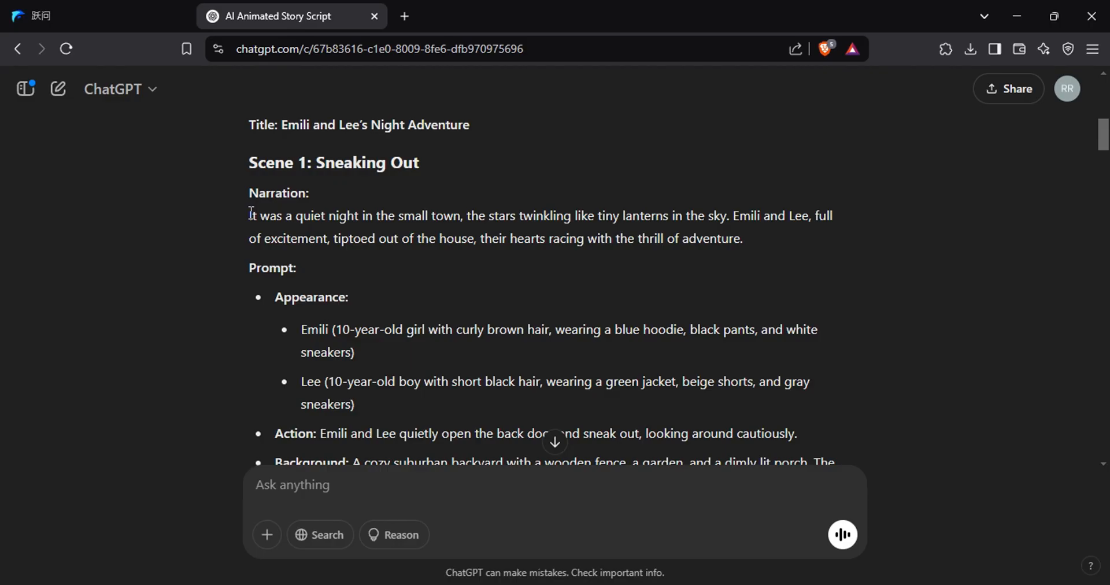
left_click_drag(249, 215, 742, 239)
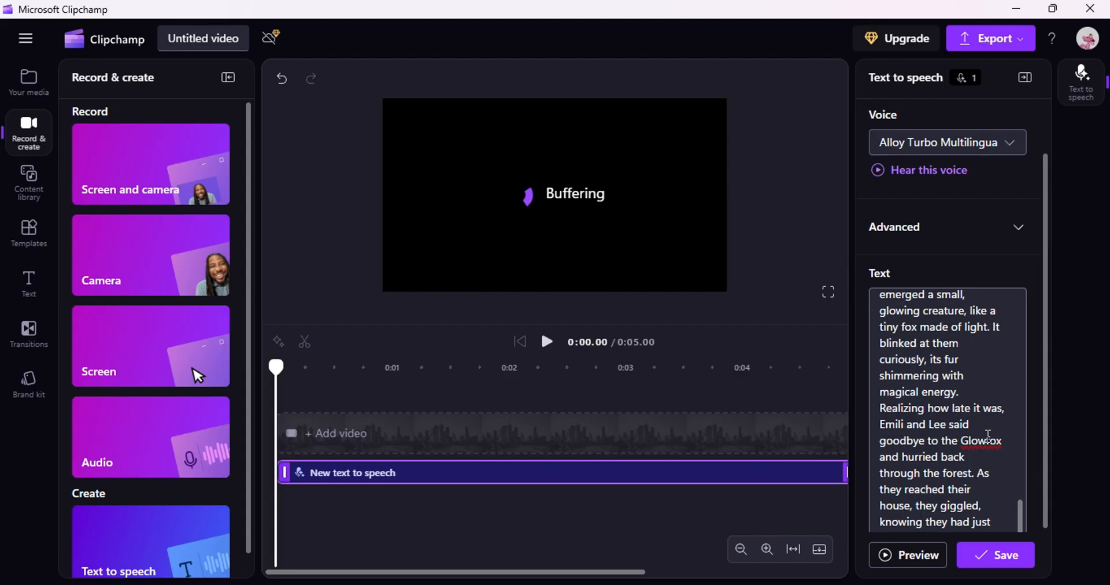
left_click(995, 555)
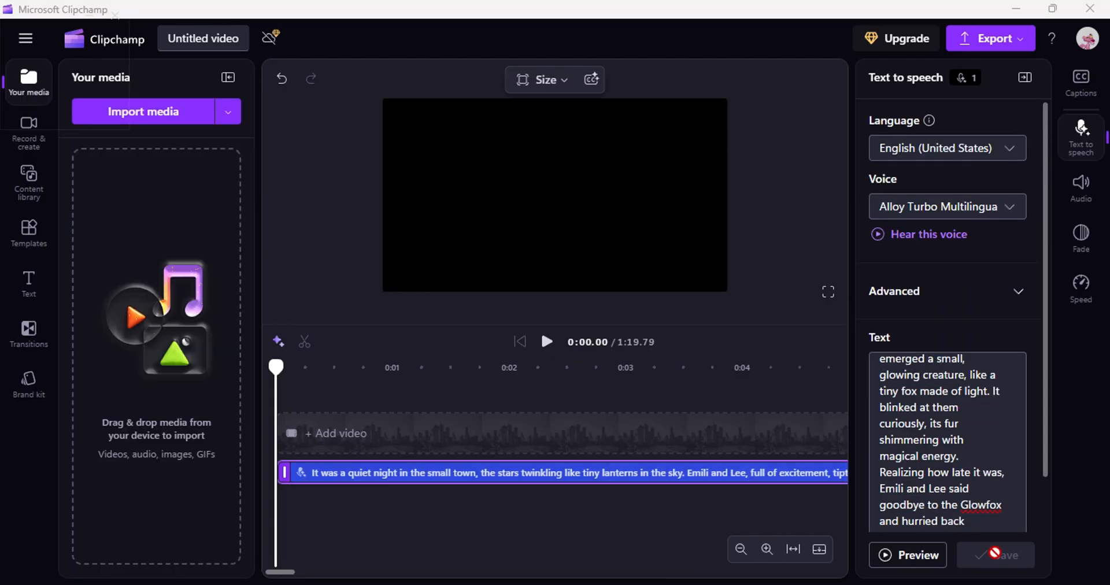
mouse_move(545, 341)
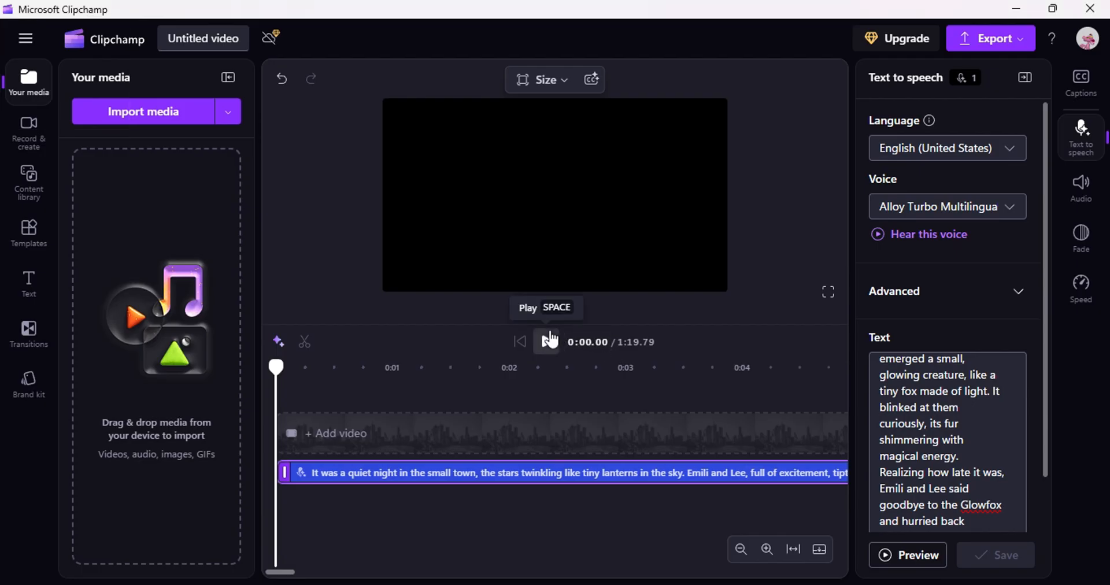
left_click(546, 341)
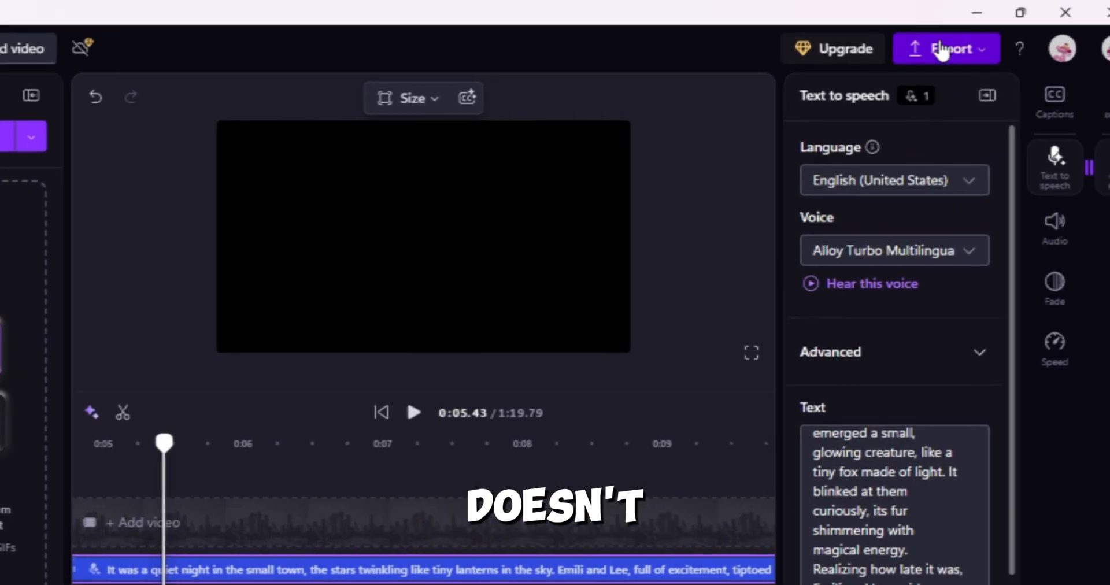
- Export the Clipchamp voiceover and bring it into CapCut's media for the timeline
left_click(944, 48)
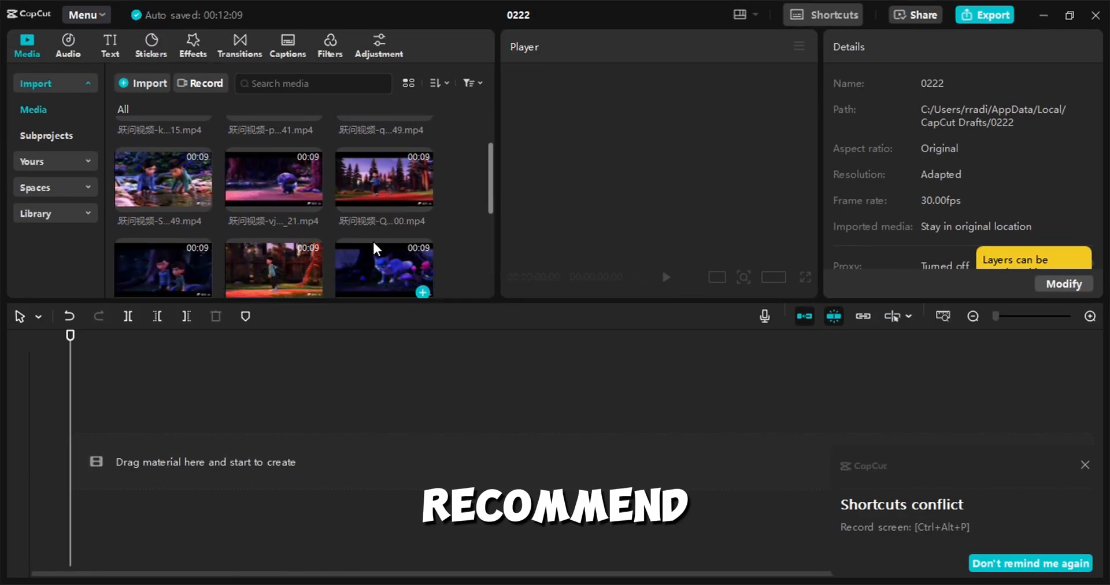
scroll("down", 3)
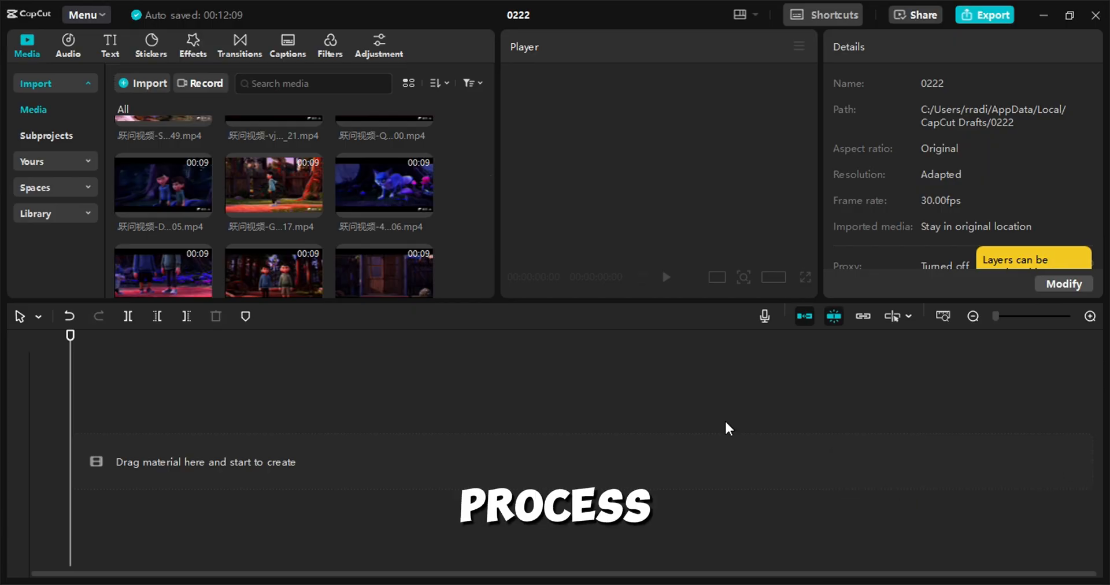
scroll("down", 3)
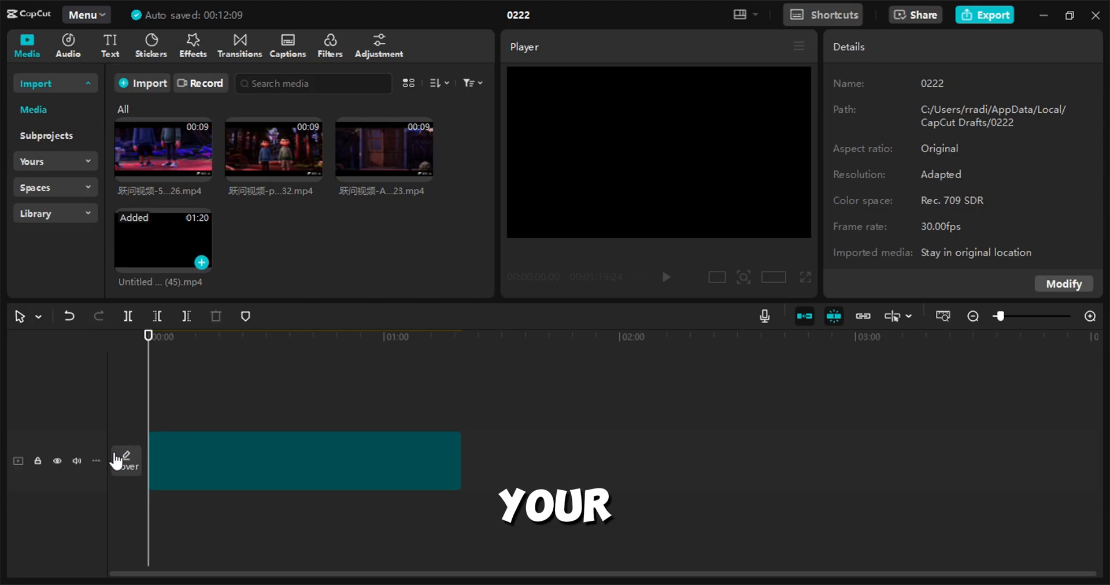
- Extract the voiceover's audio via its right-click menu and stretch the timeline scale for detail
left_click(304, 460)
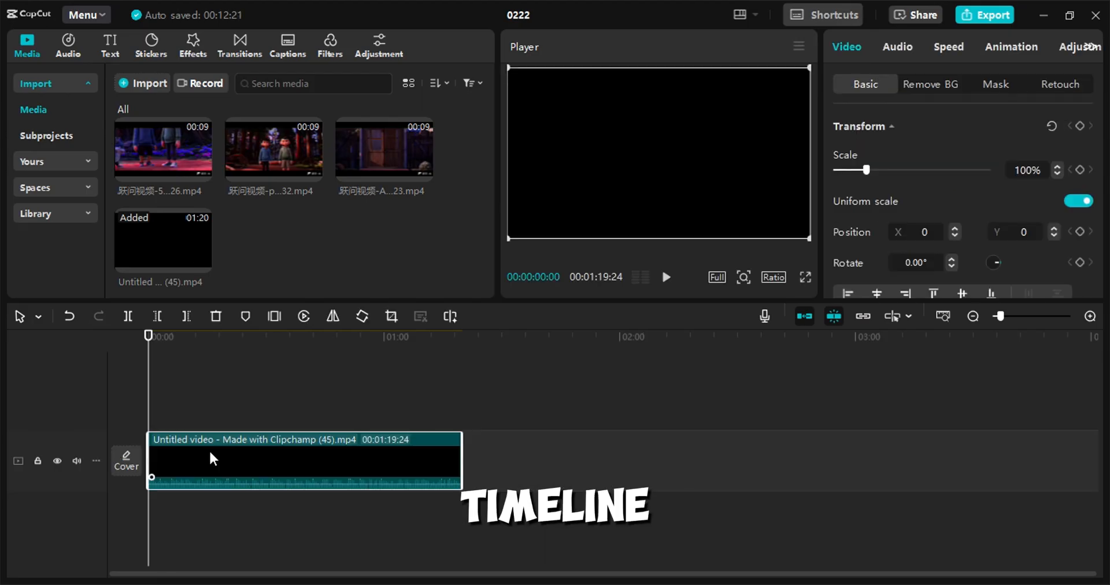
right_click(213, 457)
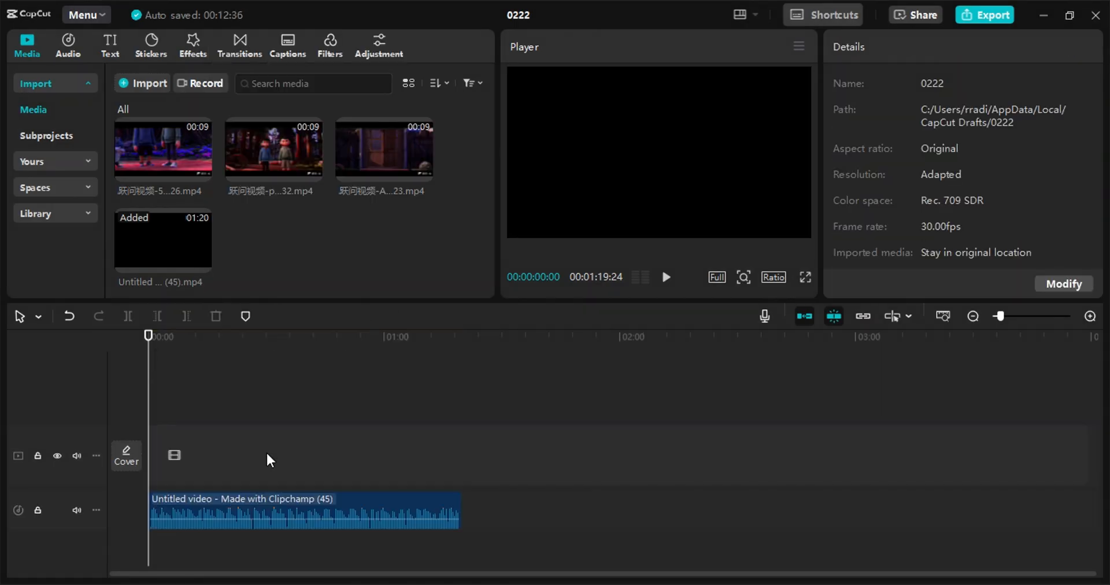
left_click(1090, 317)
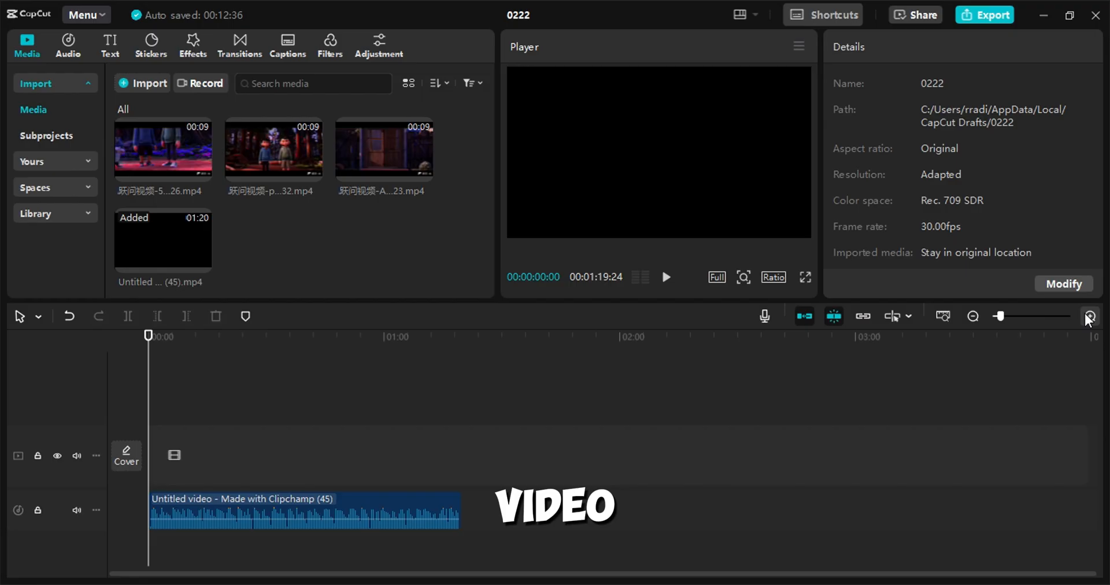
left_click(1090, 315)
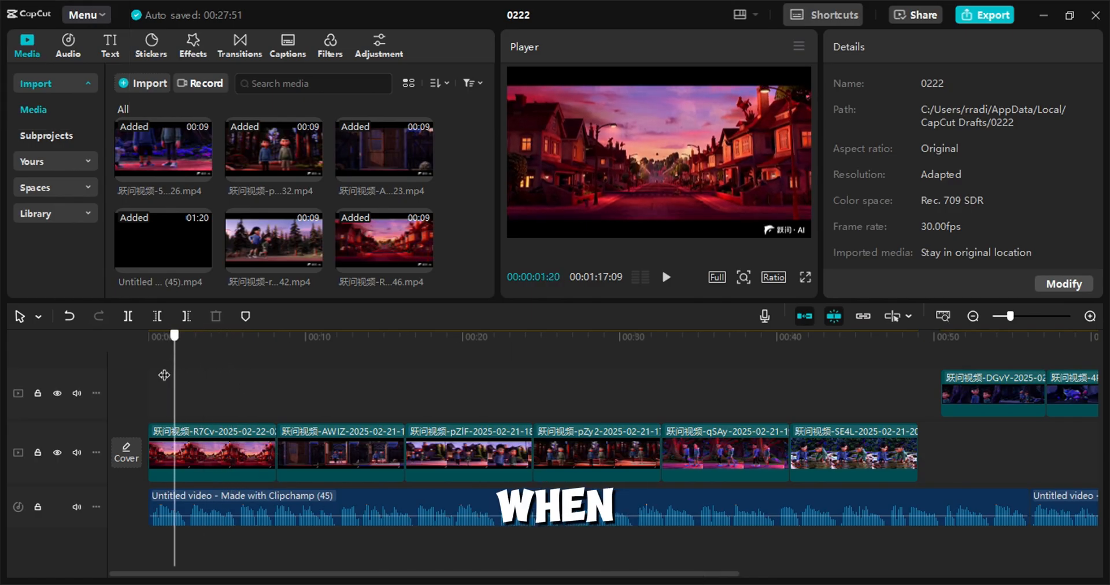
- Move to the start, pick the first scene clip and another to reorder and adjust speed
left_click(664, 276)
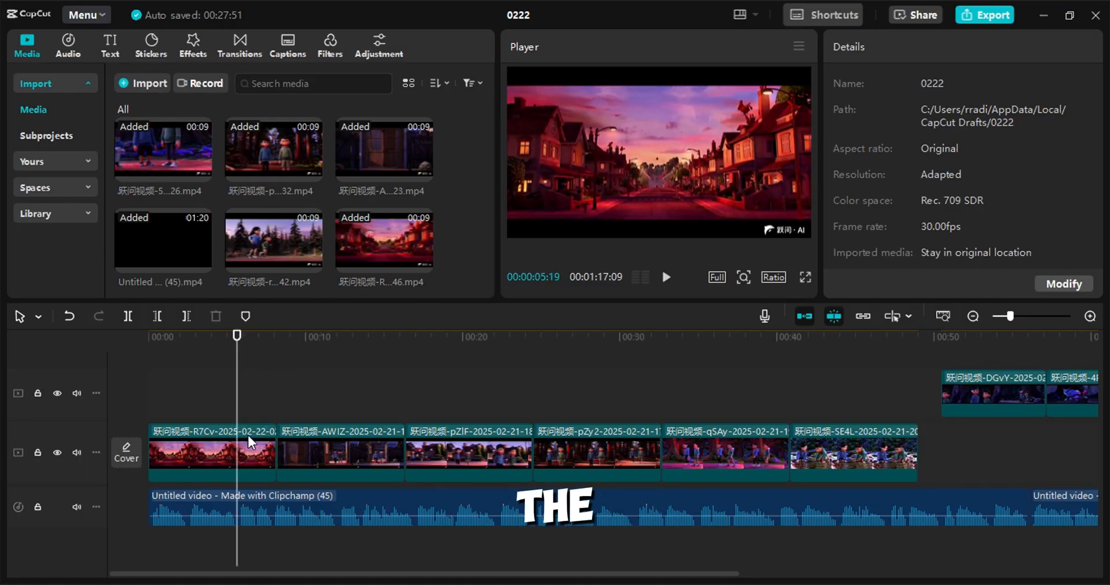
left_click(210, 451)
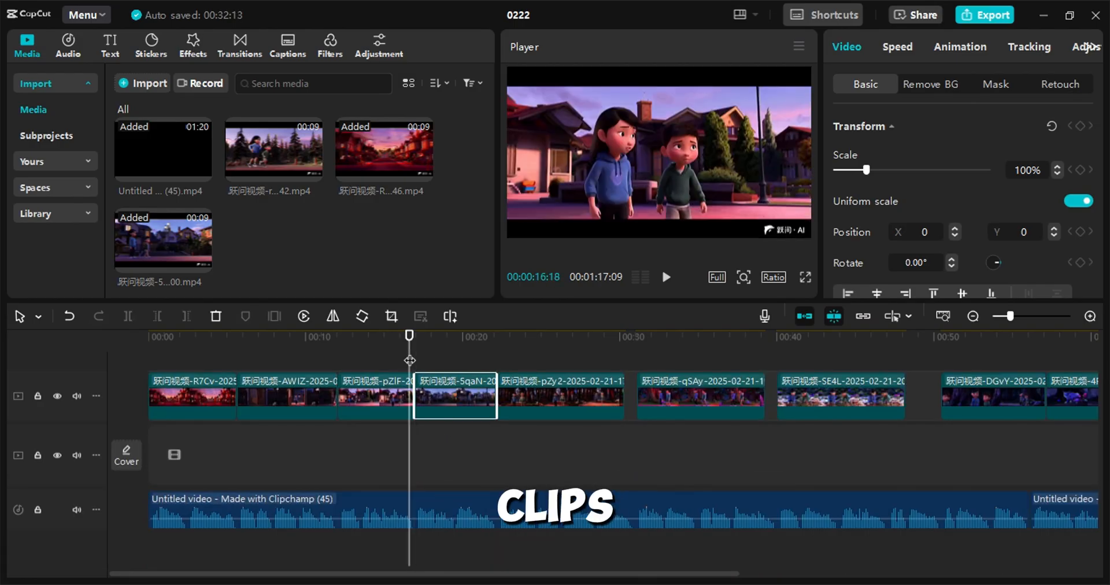
left_click(663, 277)
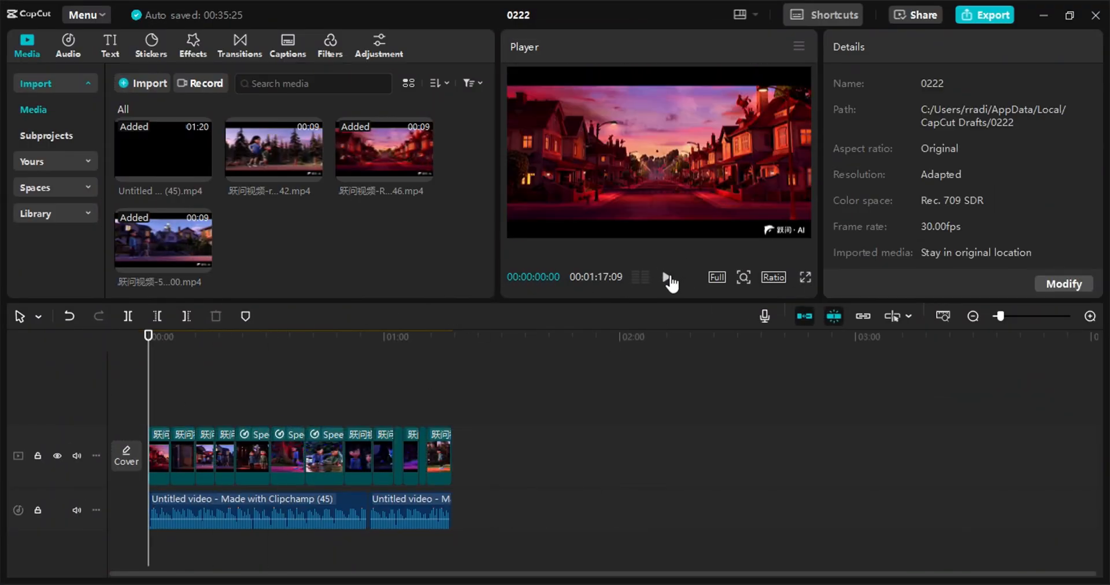
left_click(668, 277)
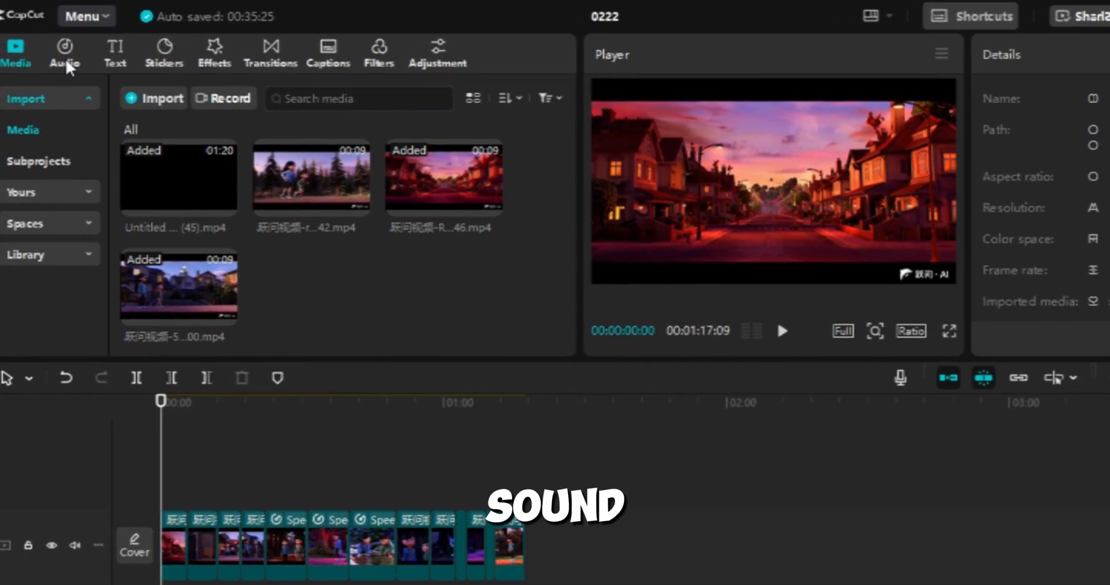
- Search the Audio sound-effects library for 'crickets' to find Cricket's Call at Night
left_click(65, 53)
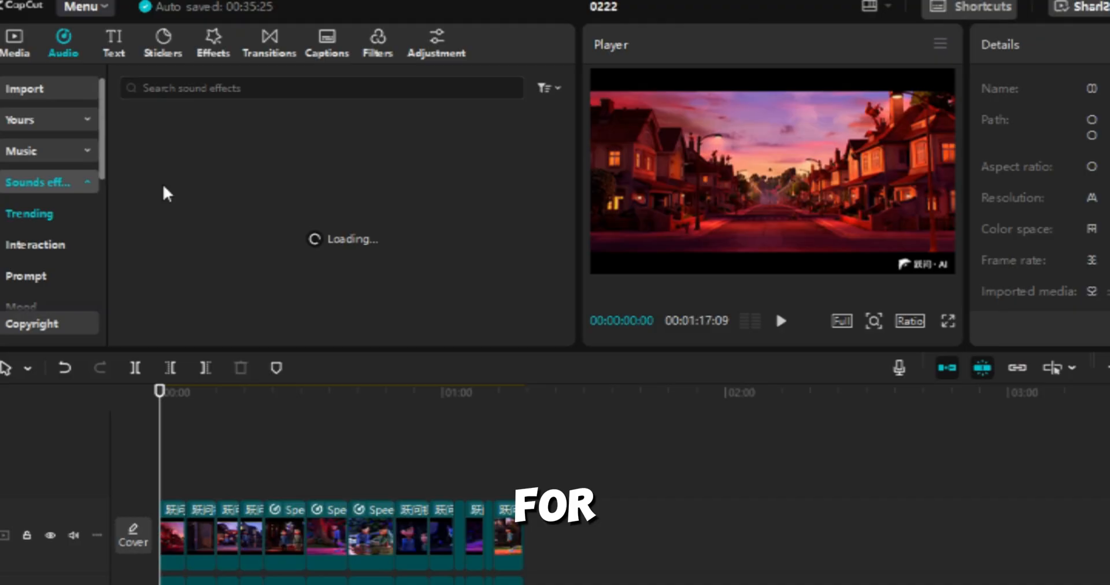
left_click(319, 88)
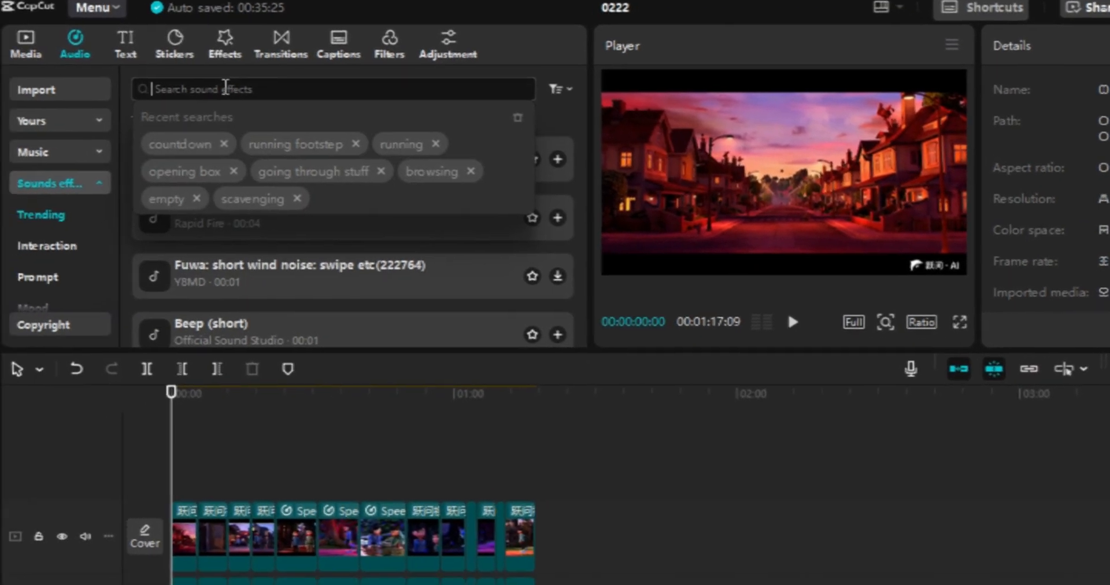
type("crickets")
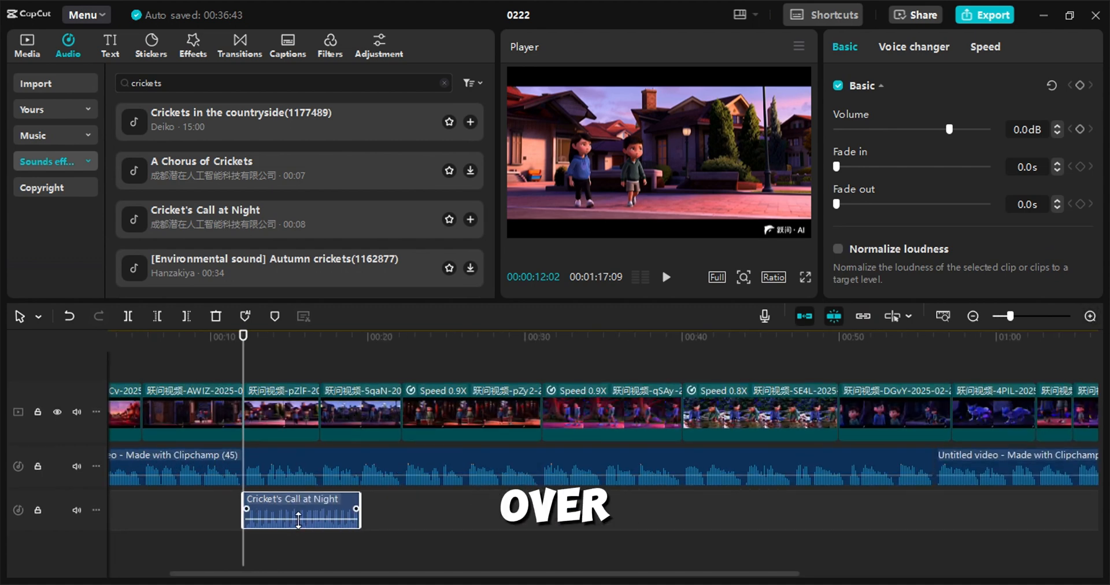
- Place another sound effect under the scenes and preview playback at the forest stream scene
left_click_drag(949, 128, 922, 129)
type("door opens")
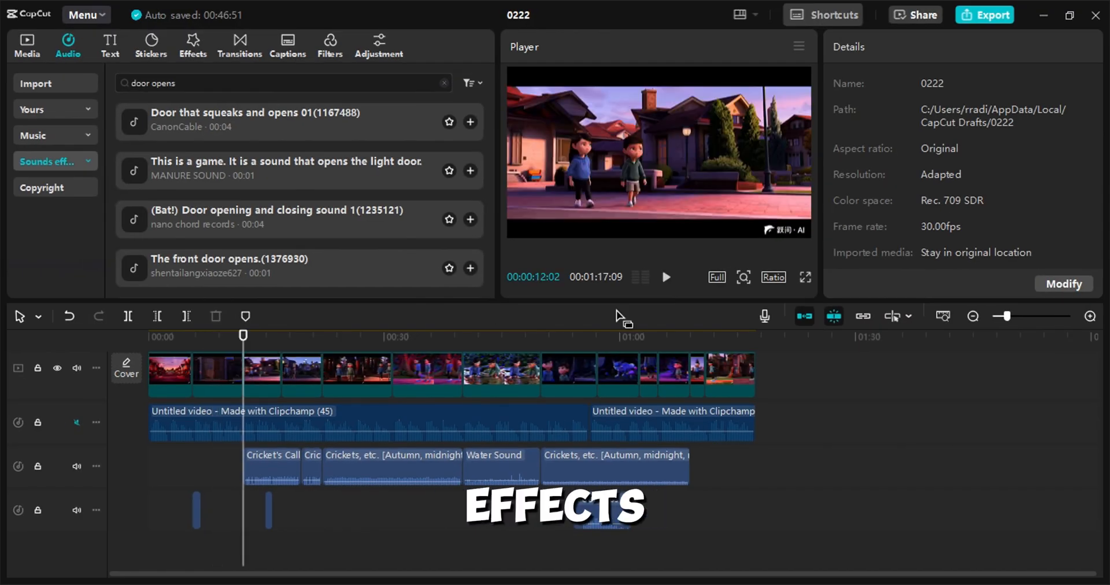
left_click(663, 278)
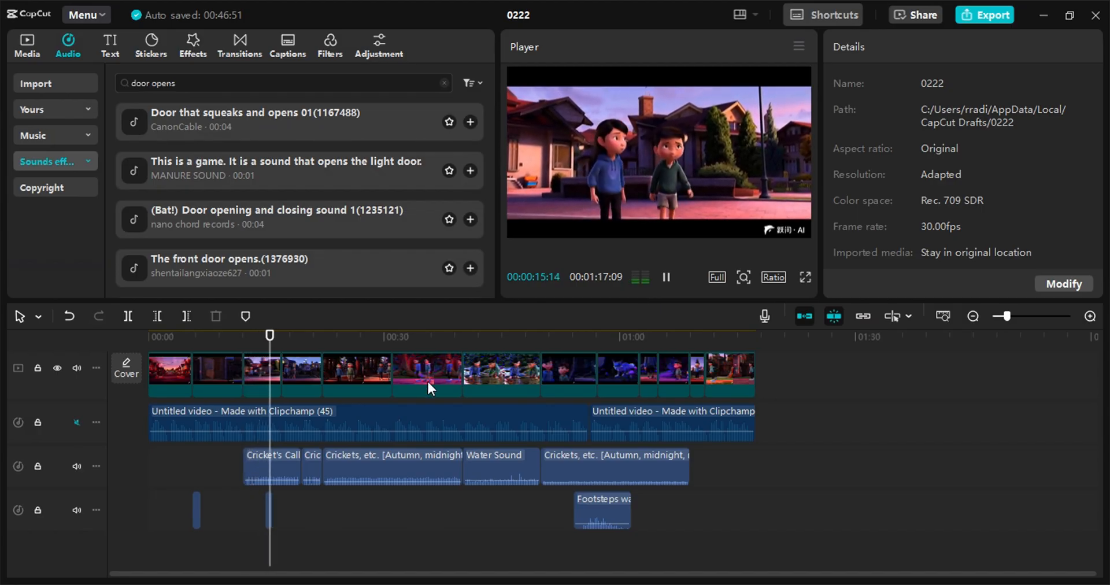
left_click(349, 336)
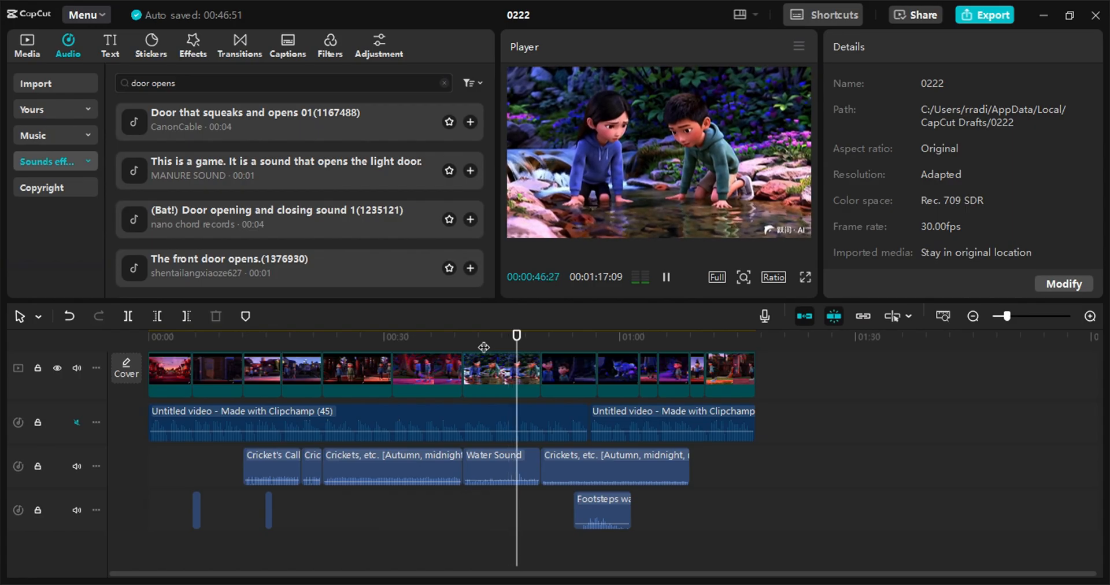
left_click(26, 45)
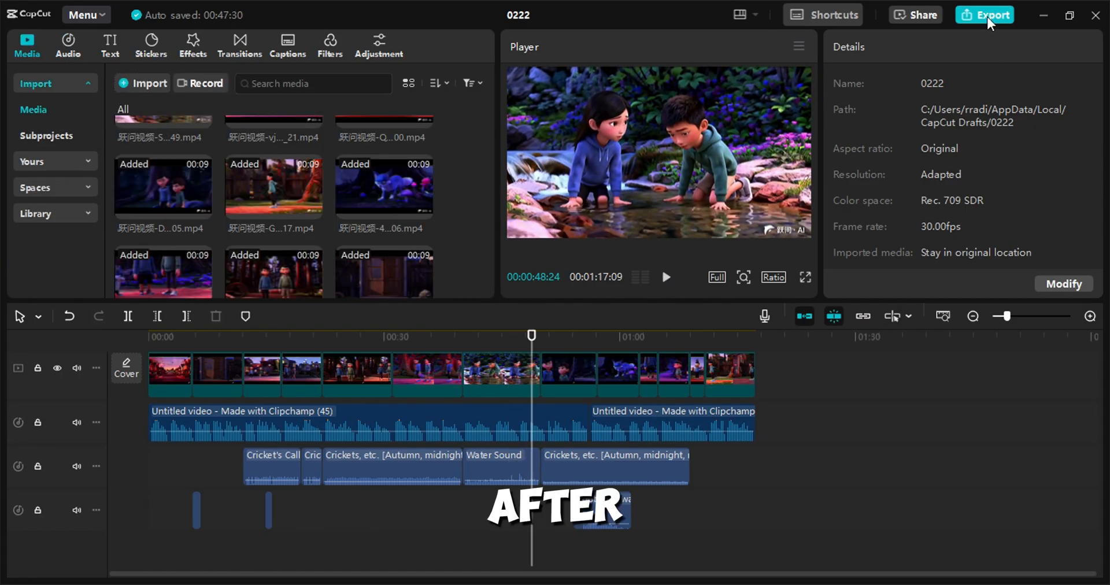
- Export the finished 1m18s story as a 2K H.264 MP4 video
left_click(985, 14)
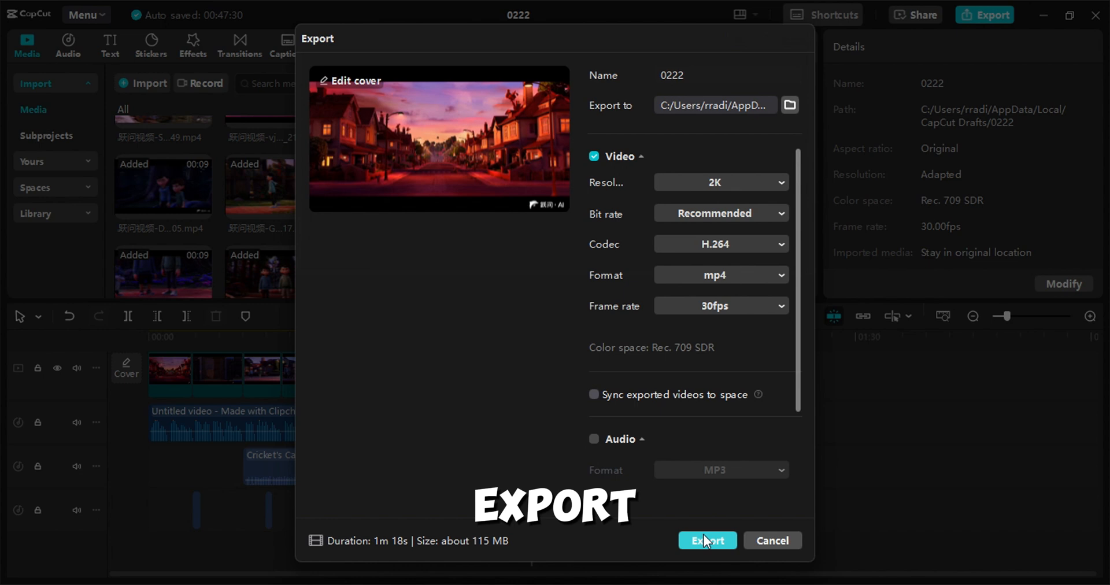
left_click(706, 540)
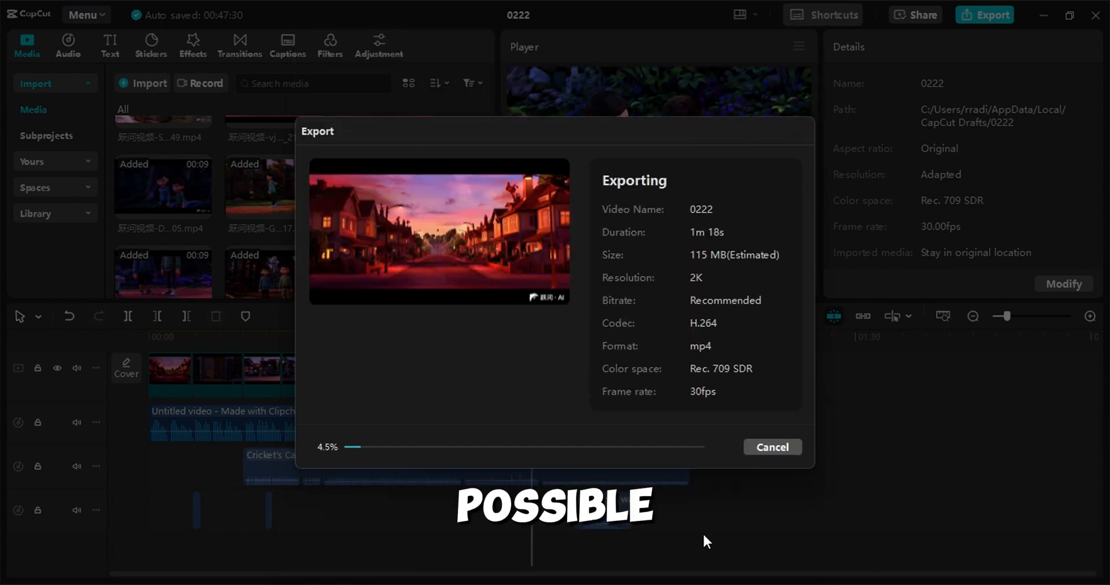